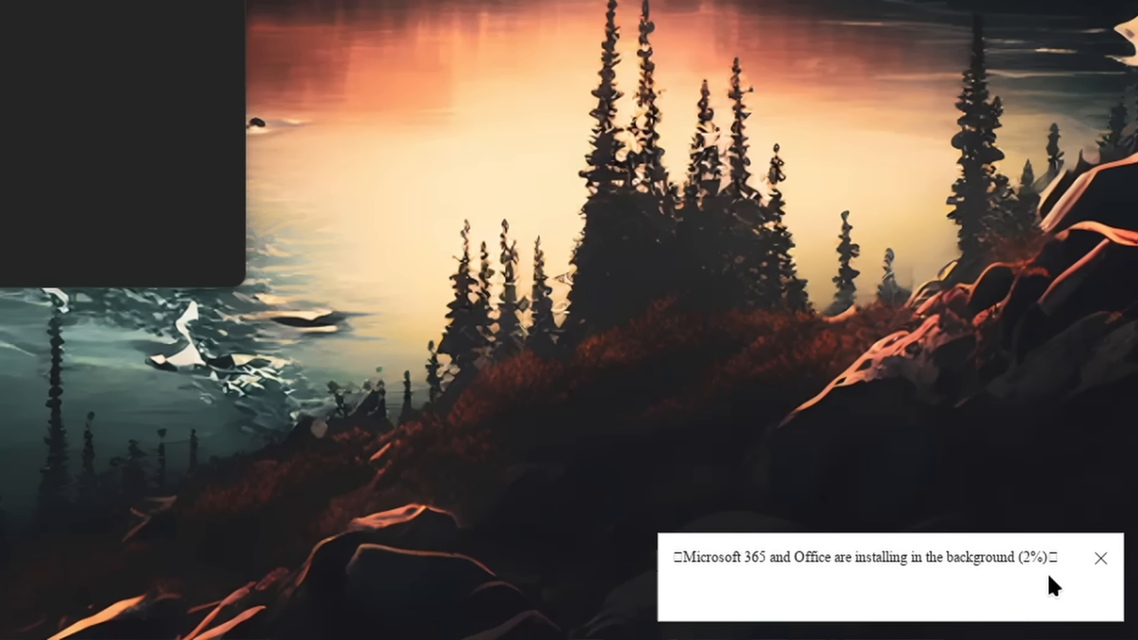
mouse_move(1015, 591)
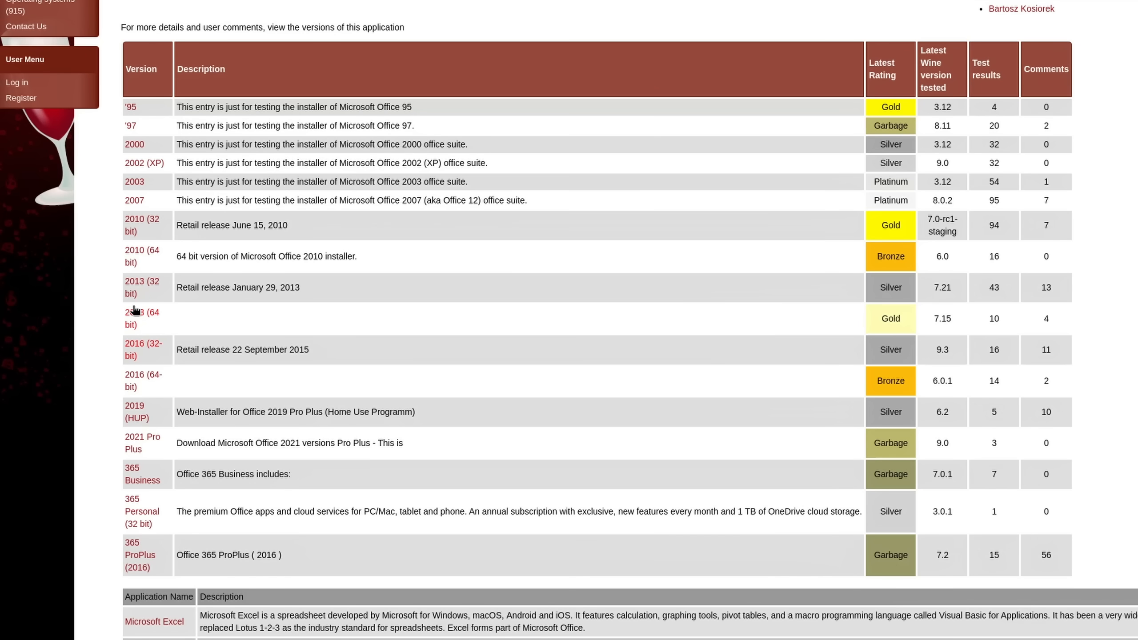
mouse_move(808, 334)
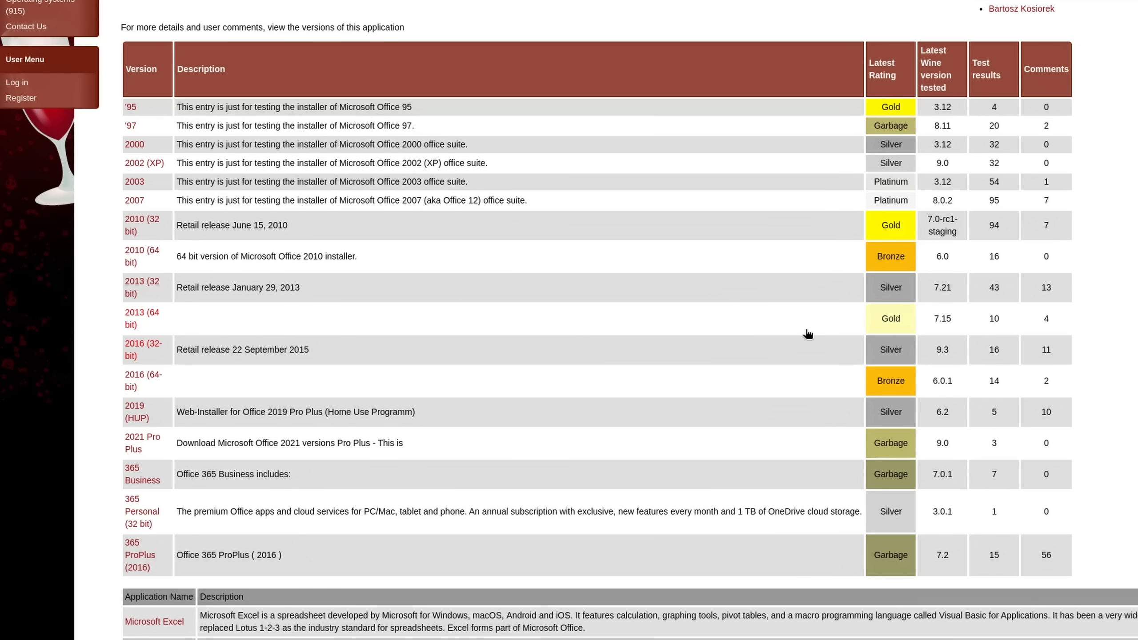